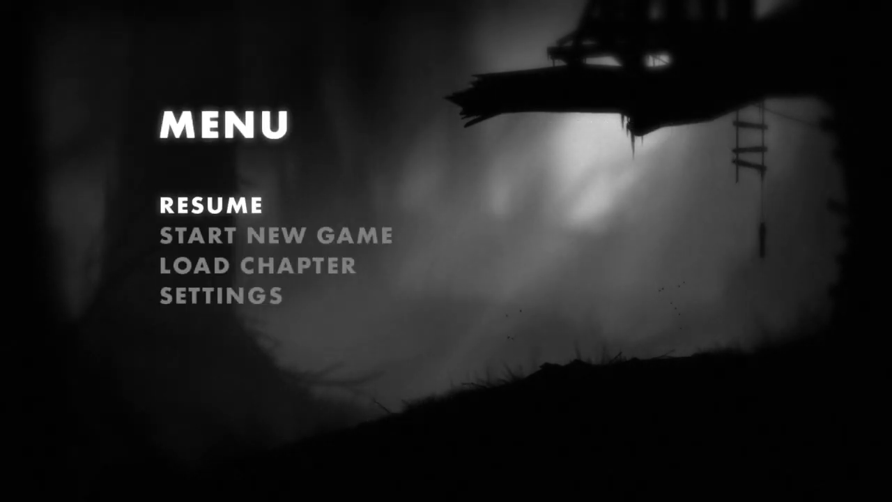
left_click(210, 205)
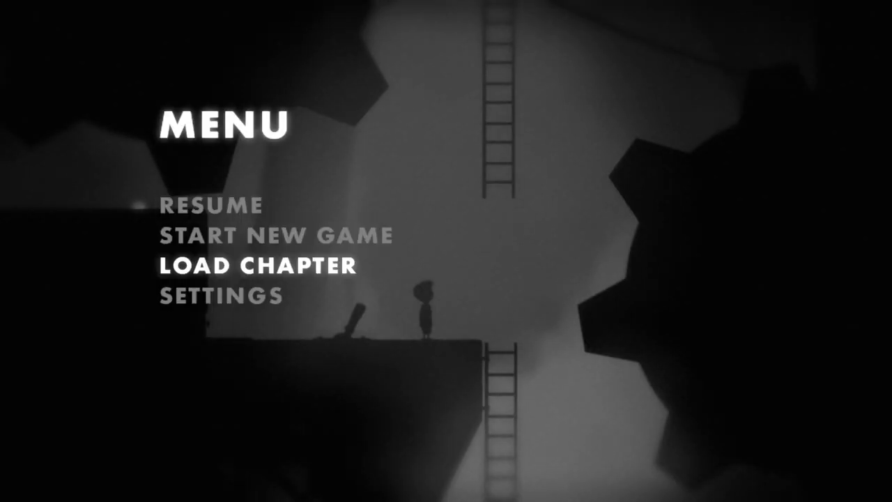
left_click(257, 266)
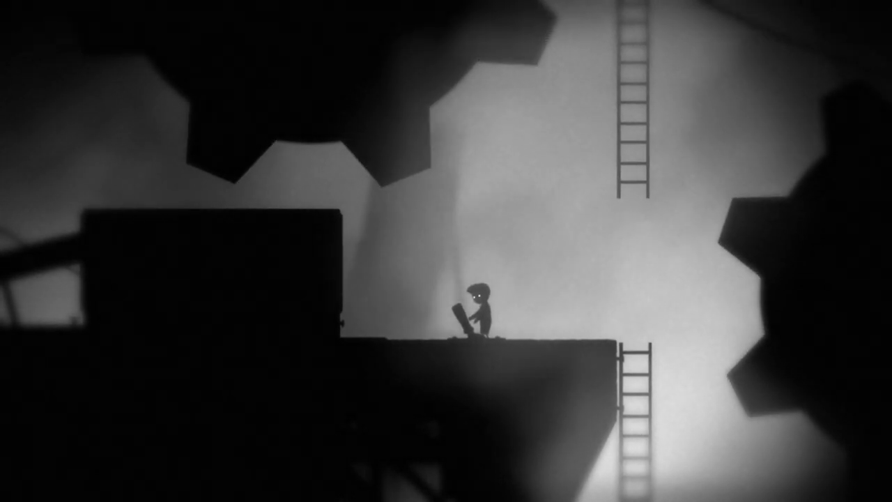
key("Up")
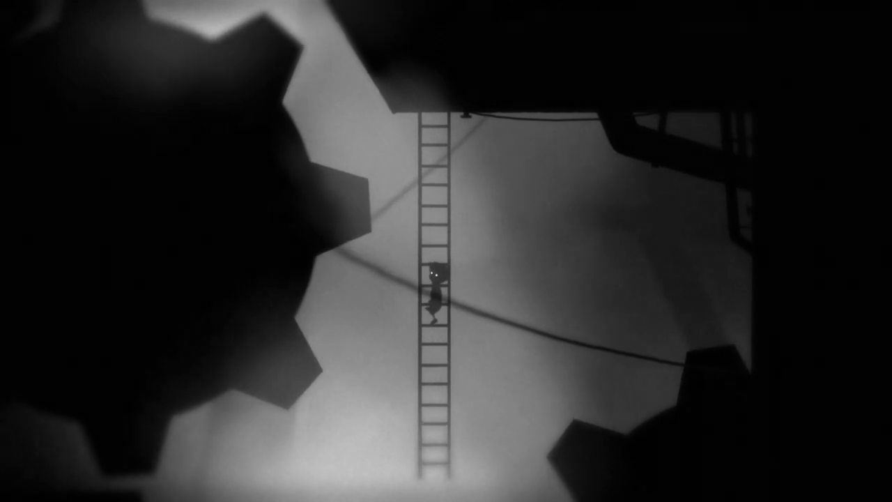